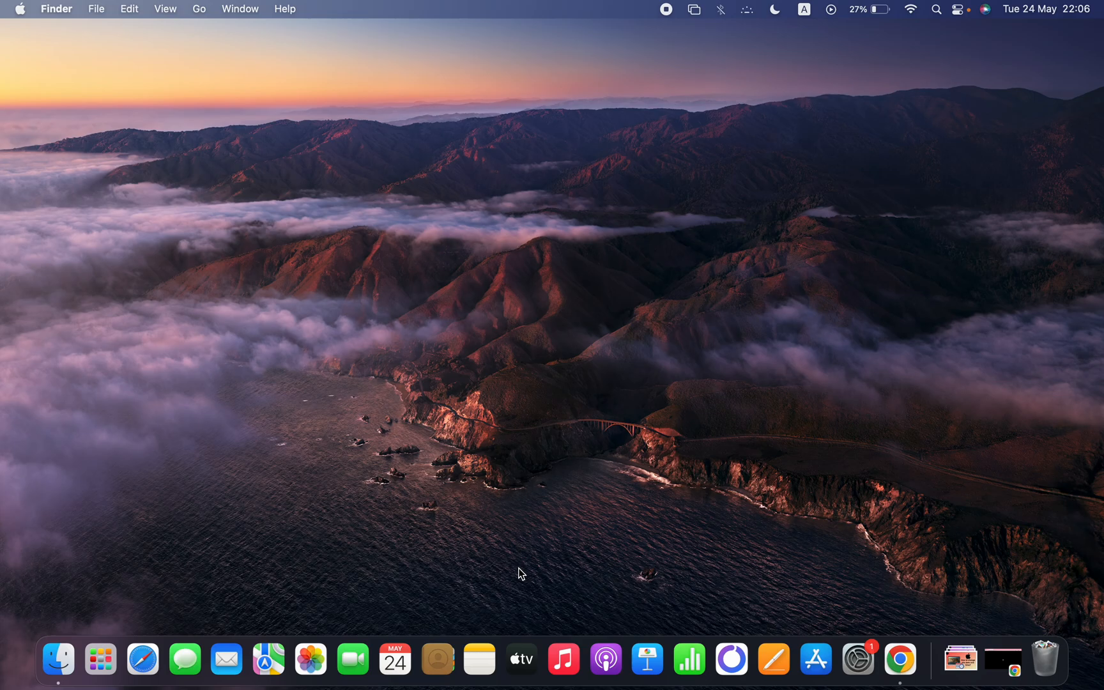
pyautogui.moveTo(857, 659)
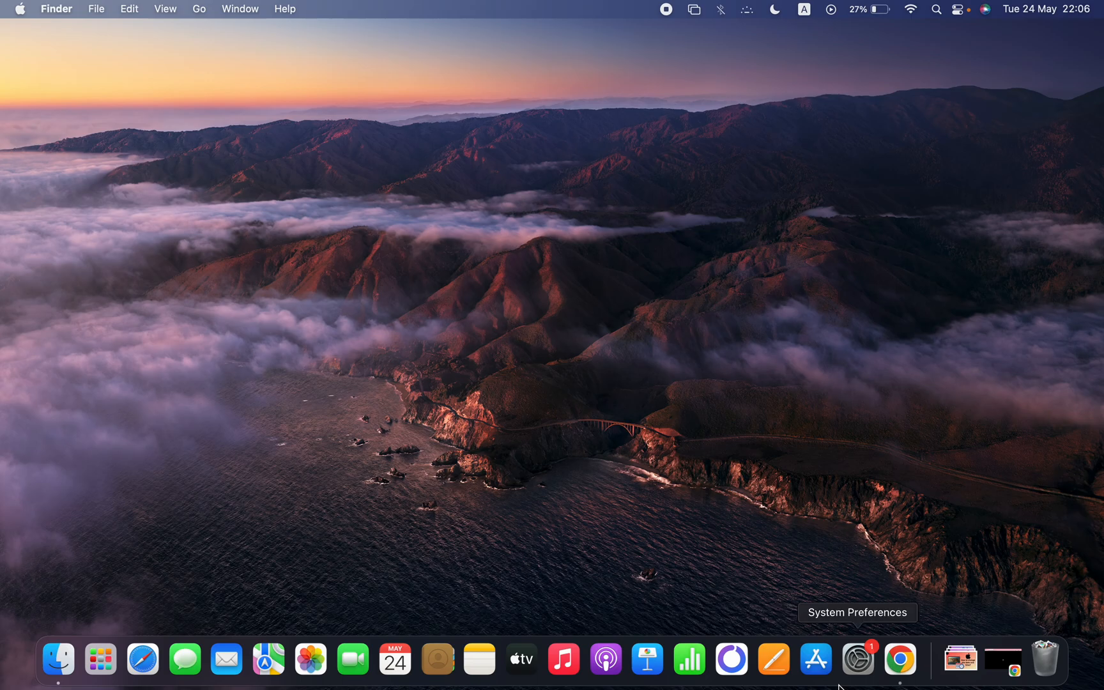
# Launch System Preferences from the Dock to show all preference panes
pyautogui.click(857, 660)
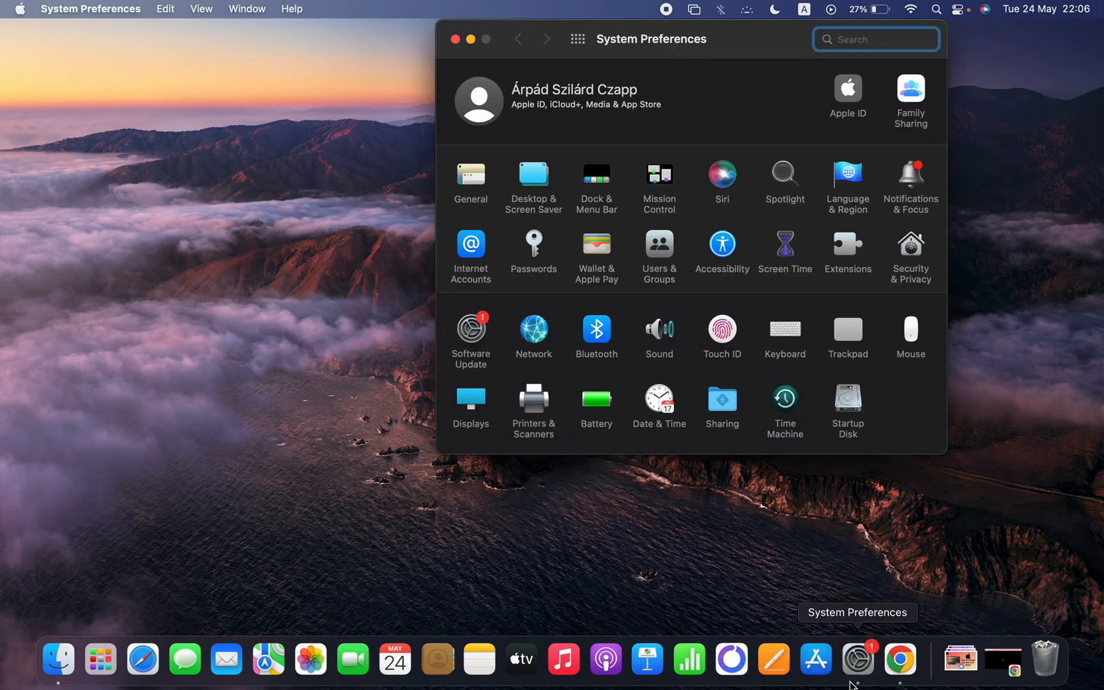
pyautogui.moveTo(752, 281)
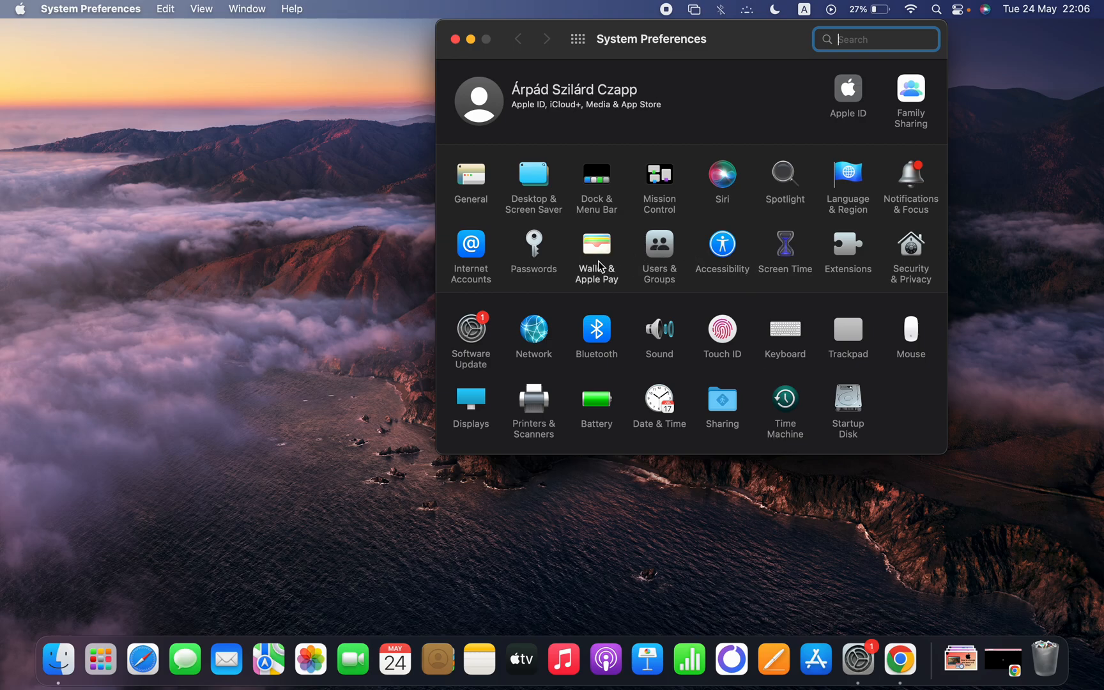
# Open the Wallet & Apple Pay pane to view the Revolut Mastercard details
pyautogui.click(595, 250)
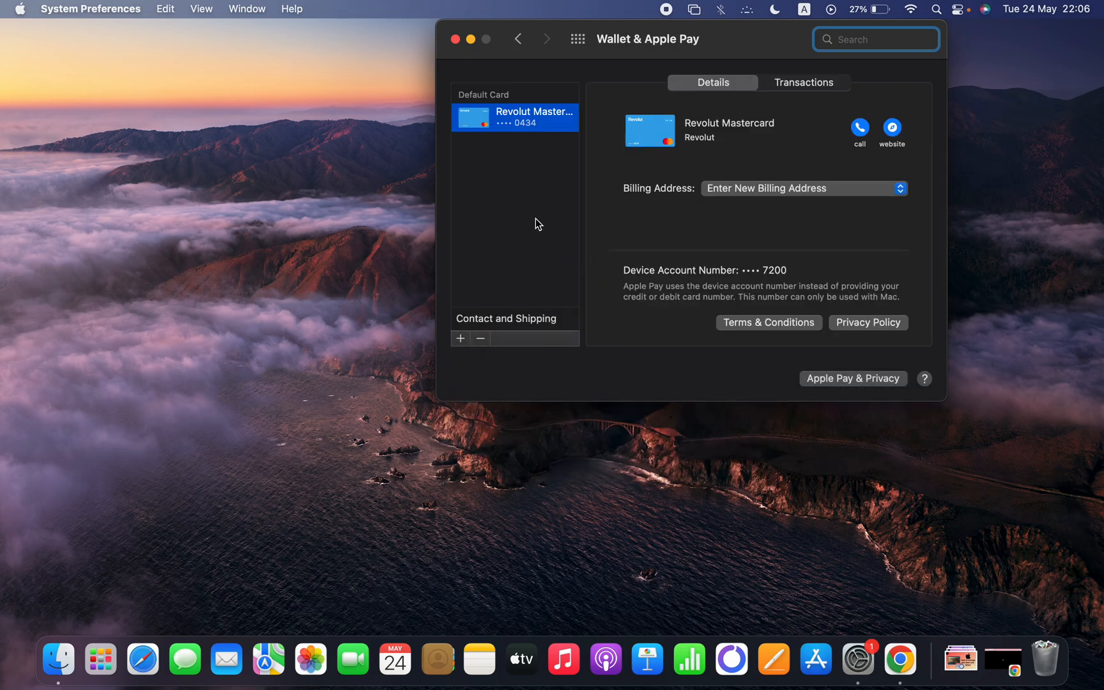
pyautogui.moveTo(451, 190)
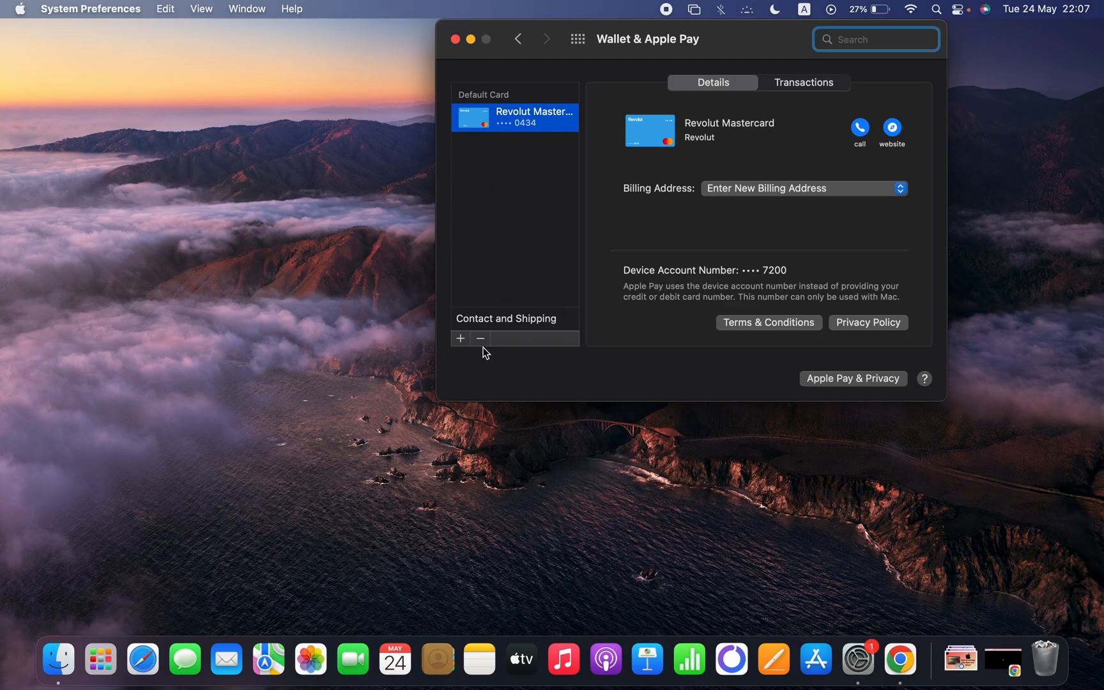
pyautogui.moveTo(465, 351)
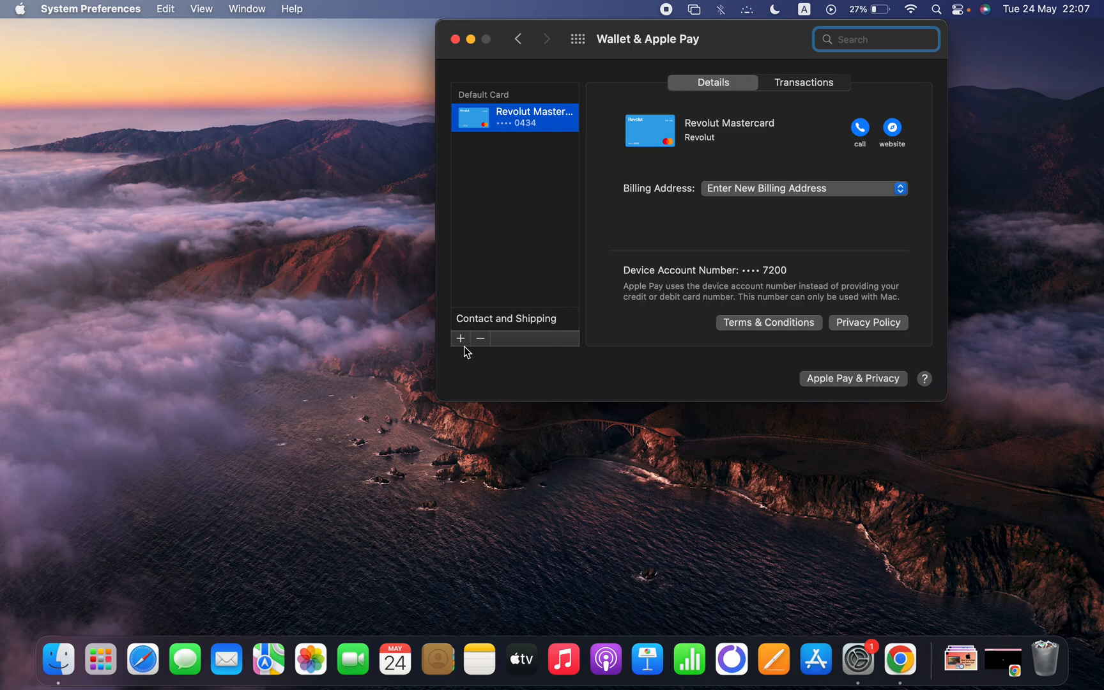
pyautogui.moveTo(474, 200)
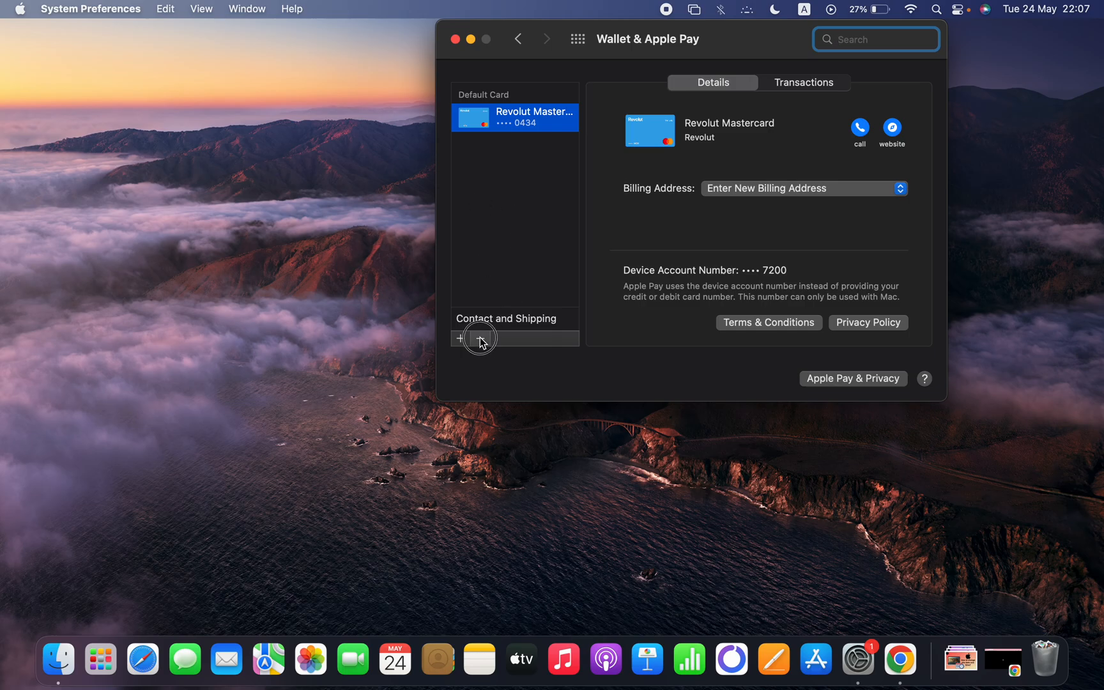
pyautogui.click(480, 338)
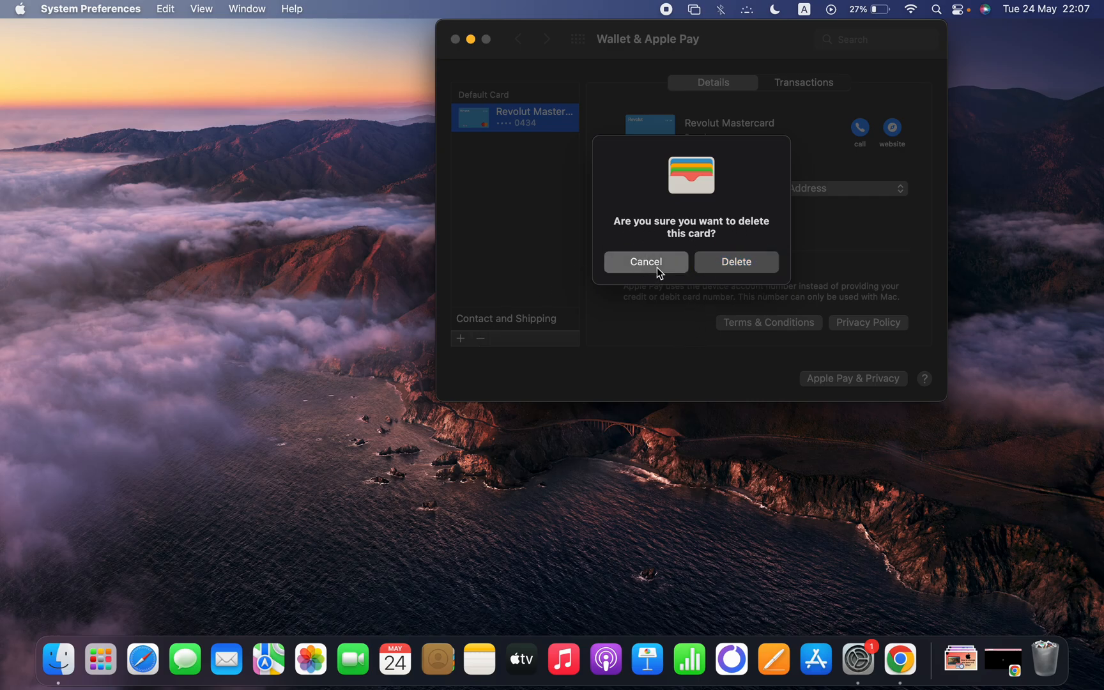
pyautogui.click(645, 262)
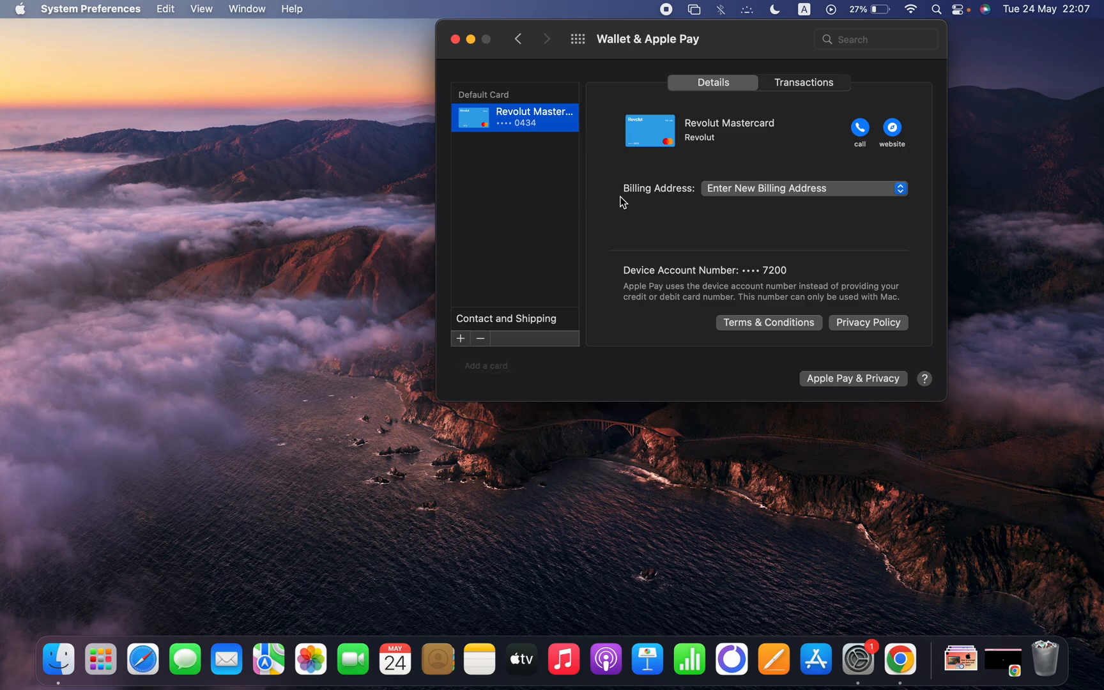
pyautogui.moveTo(702, 206)
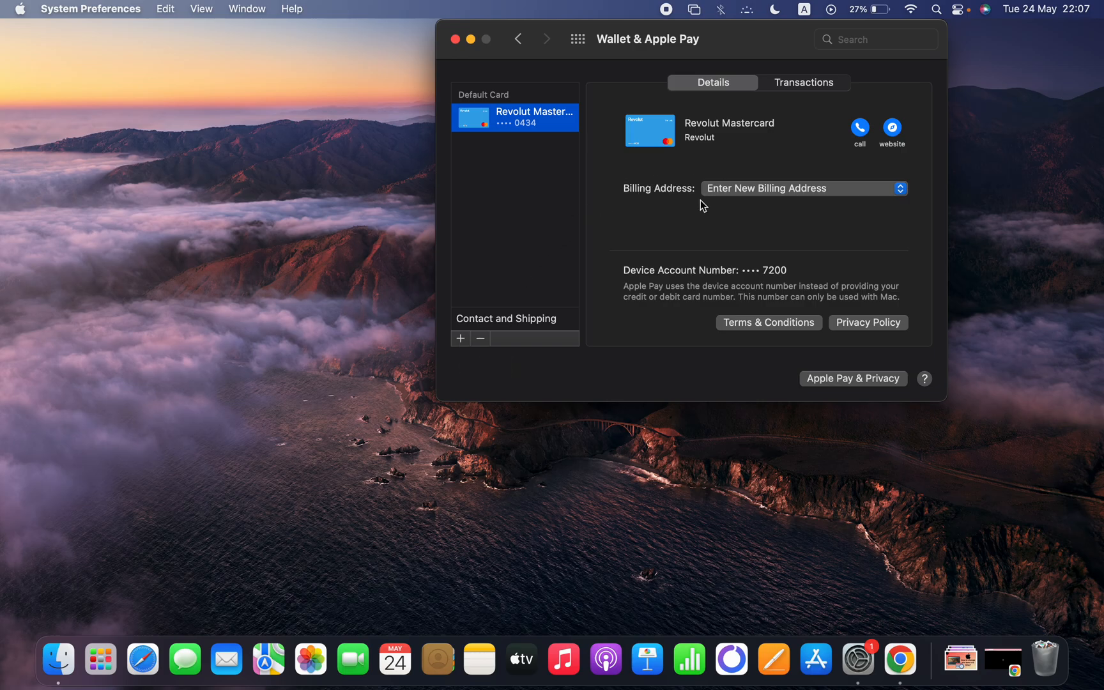
pyautogui.moveTo(726, 201)
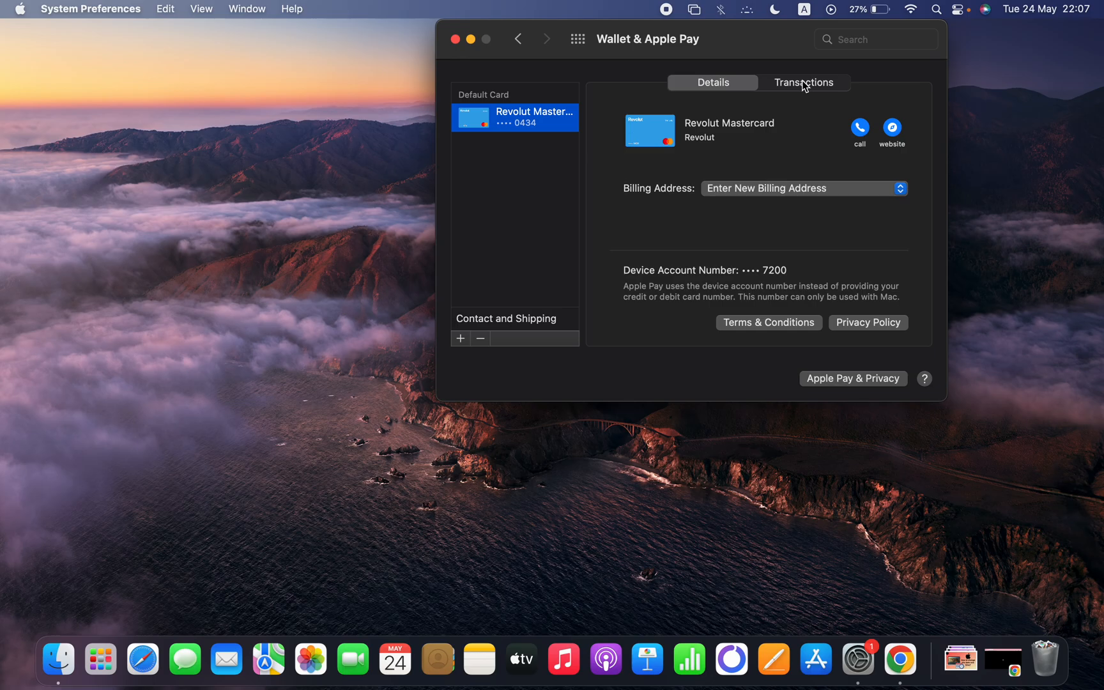
# Show the Revolut Mastercard's Transactions tab with notifications on and no purchases
pyautogui.click(803, 82)
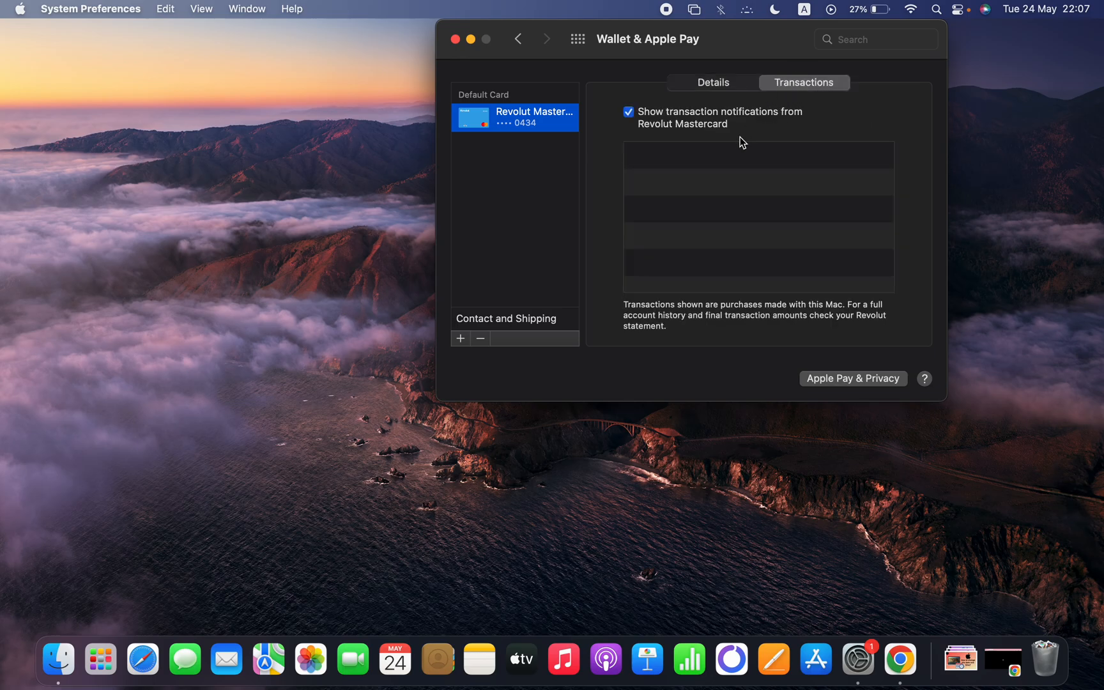
pyautogui.moveTo(702, 286)
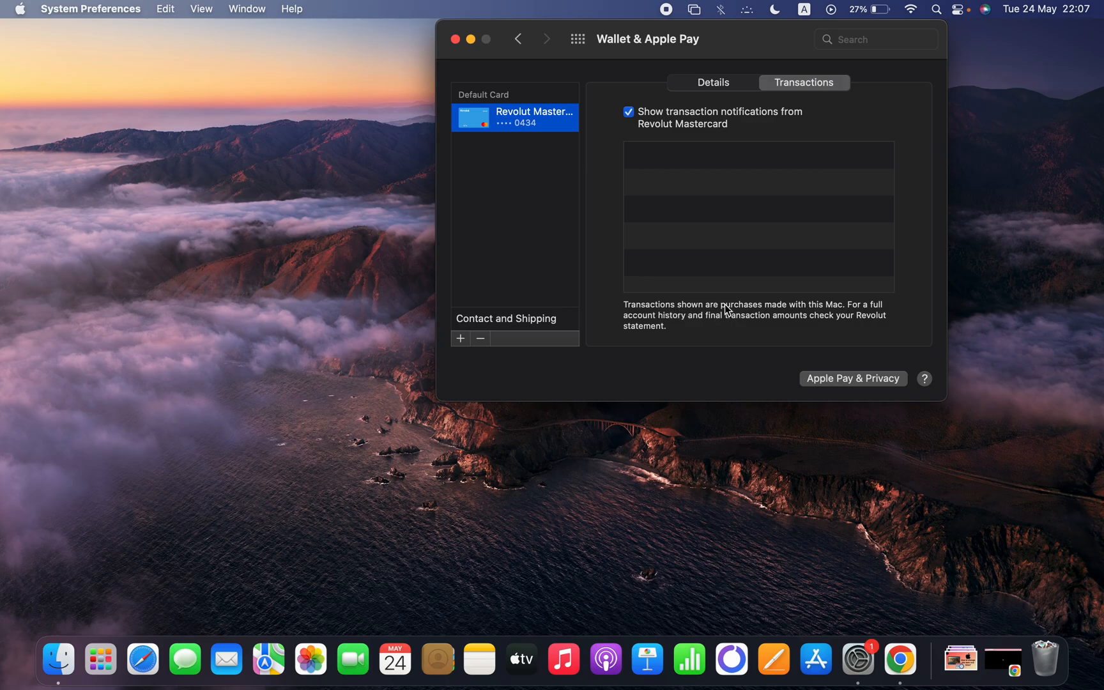
pyautogui.moveTo(766, 295)
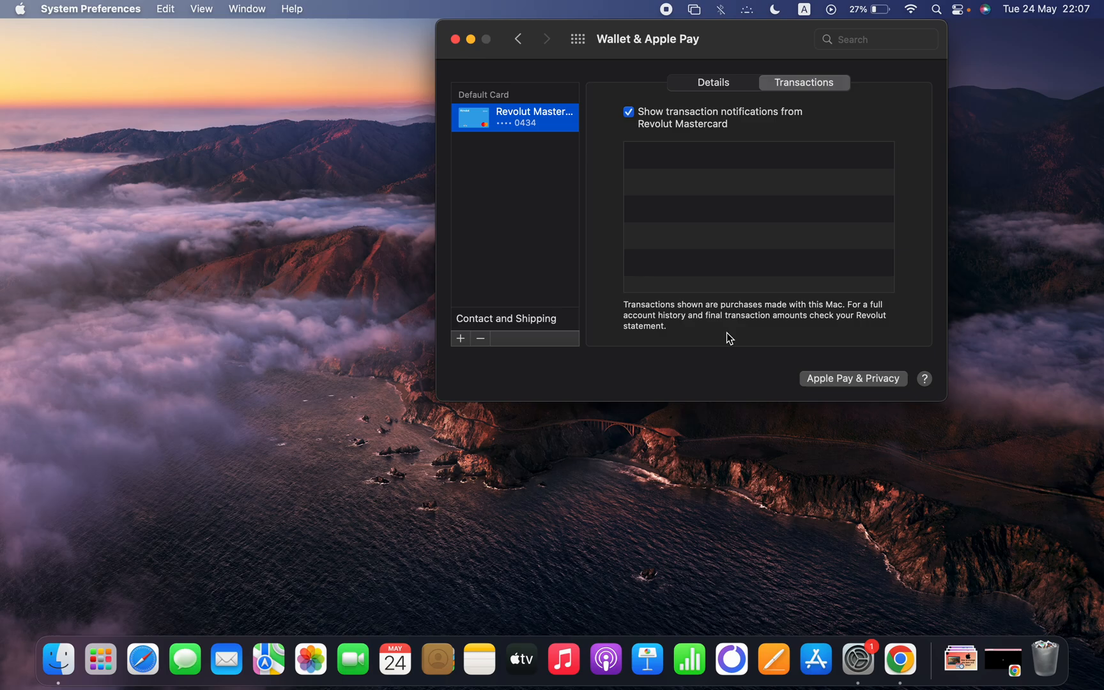
pyautogui.moveTo(734, 64)
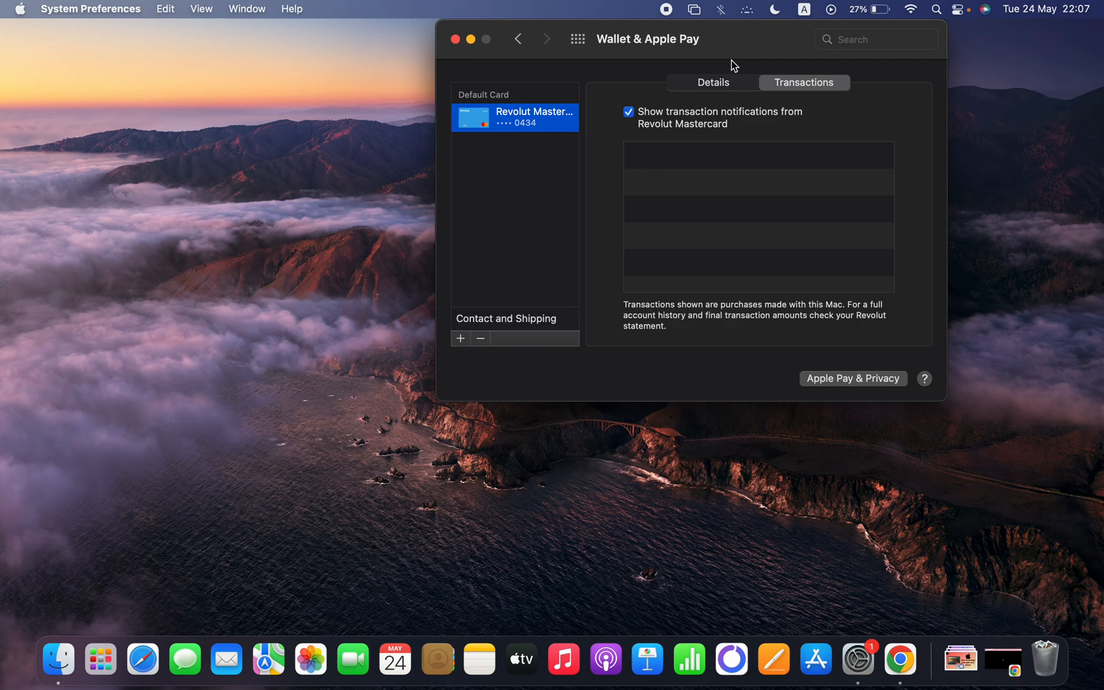
pyautogui.moveTo(694, 13)
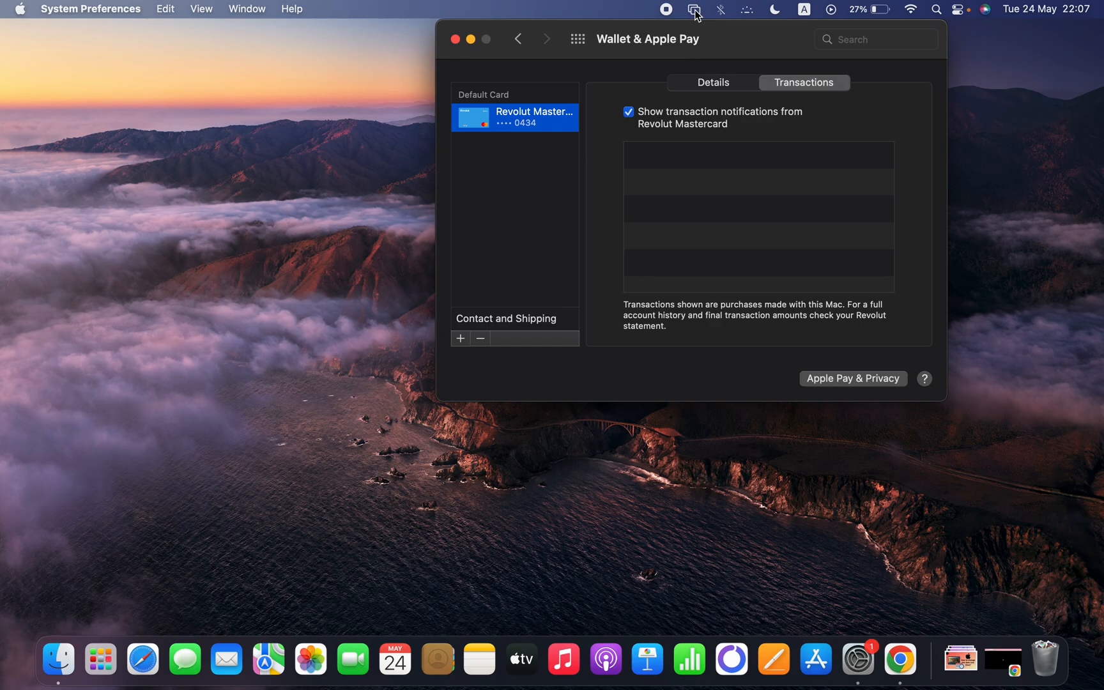